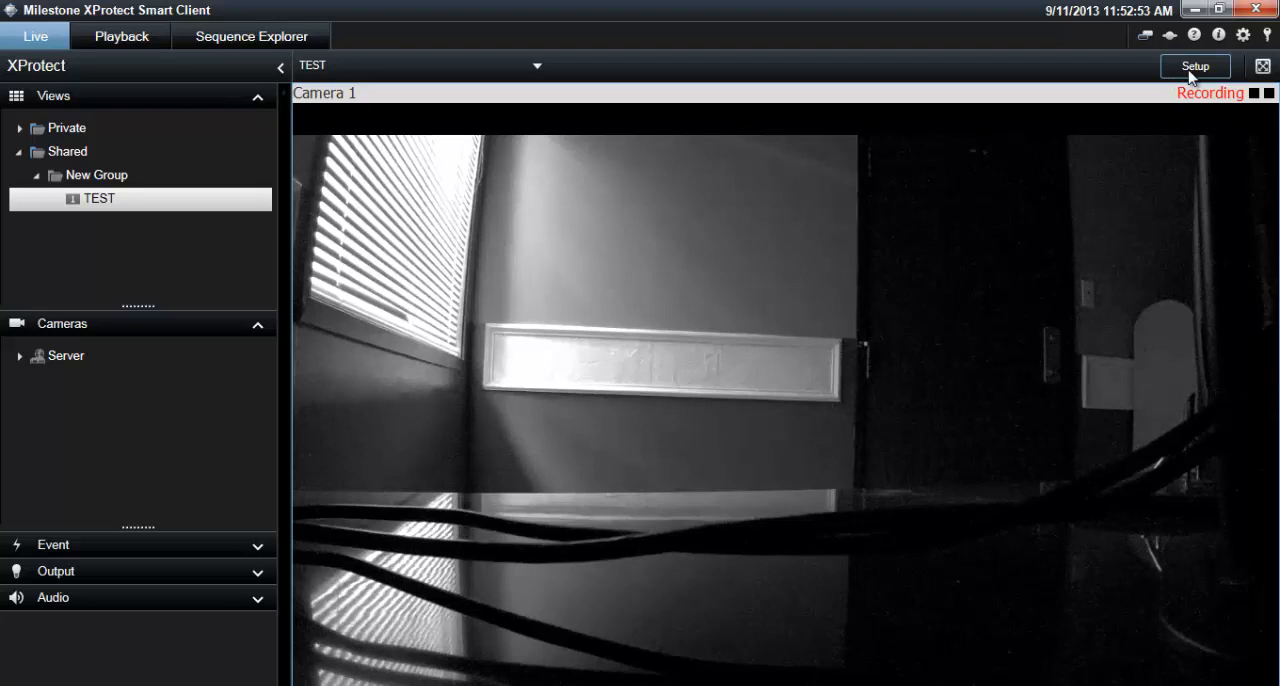
# Enter Setup mode so the TEST view and its contents can be edited.
pyautogui.click(1196, 66)
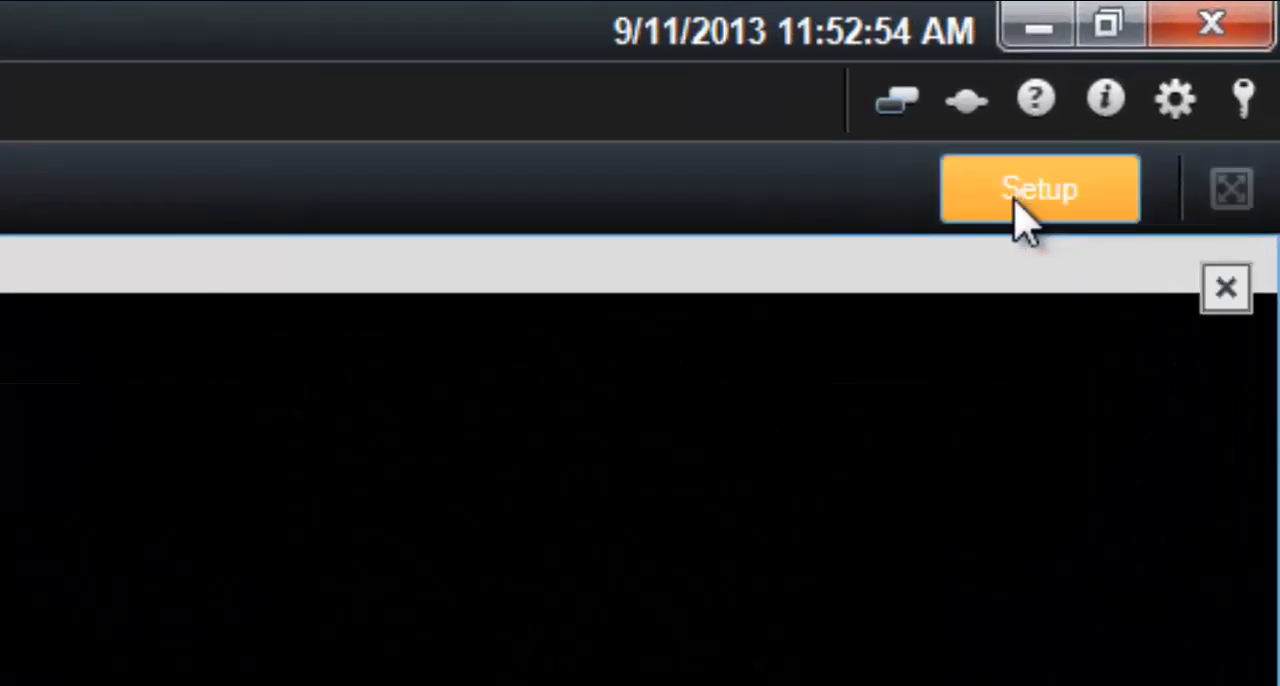
pyautogui.click(1038, 188)
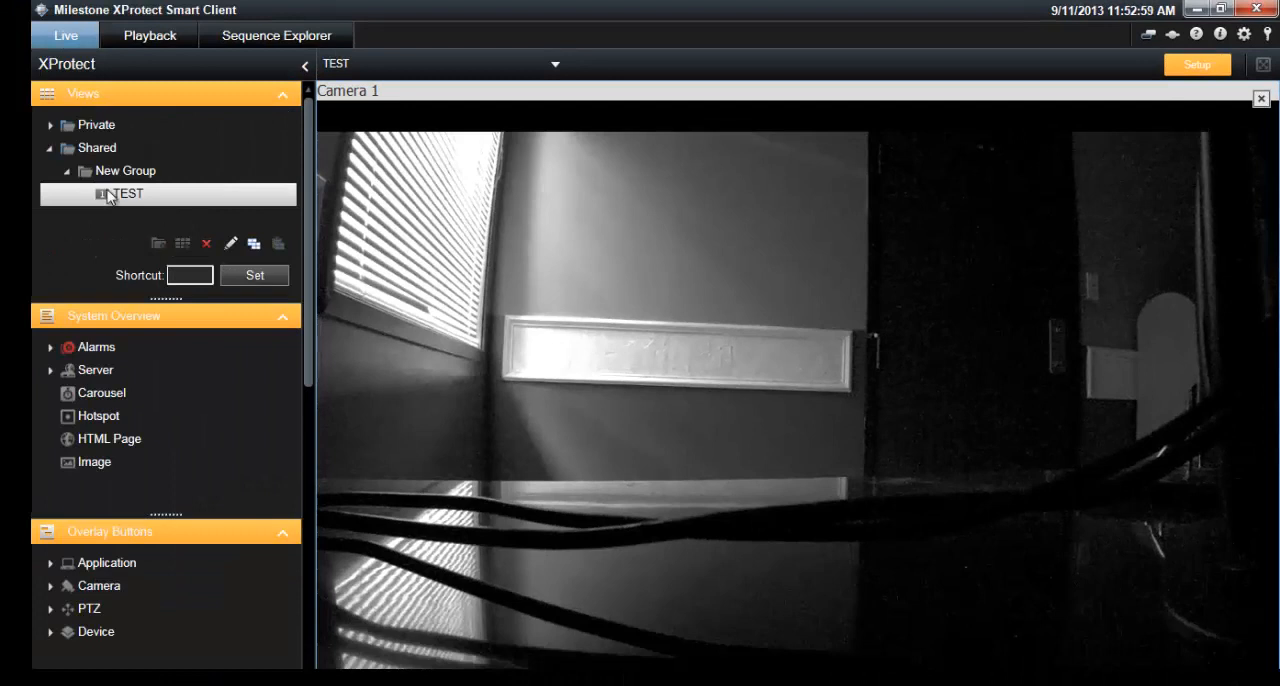
# Select the New Group folder under Shared as the destination for a new view.
pyautogui.click(124, 170)
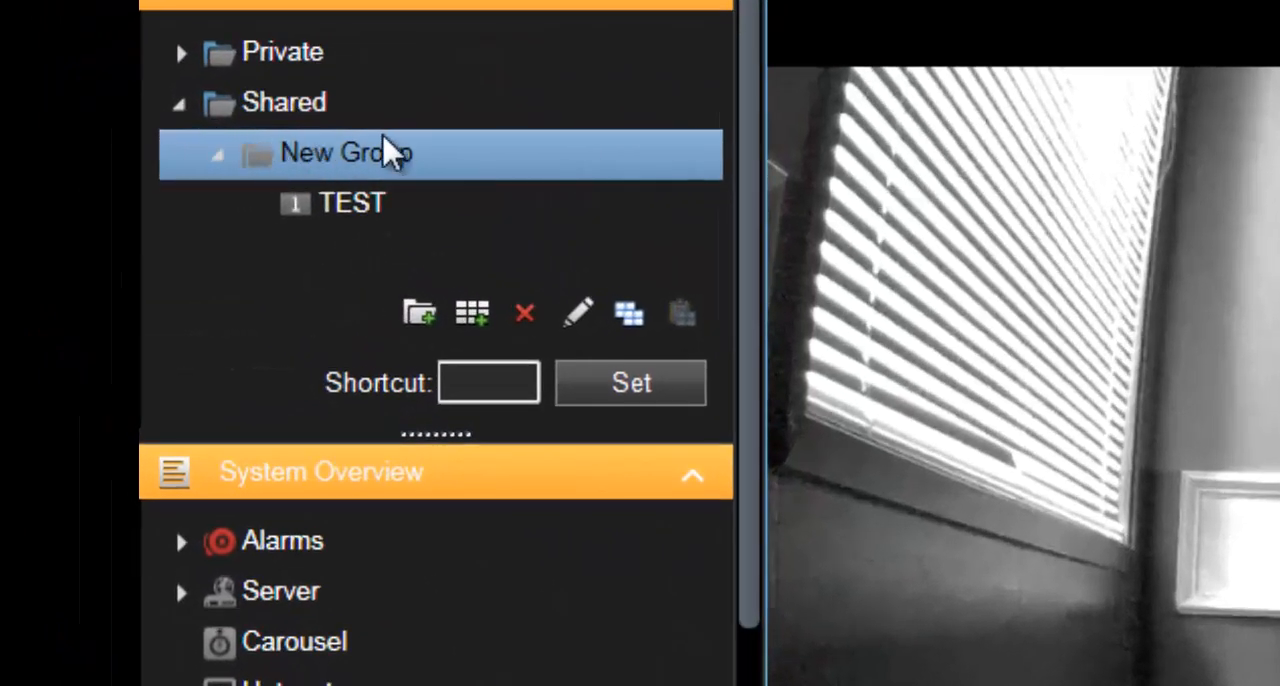
pyautogui.moveTo(440, 204)
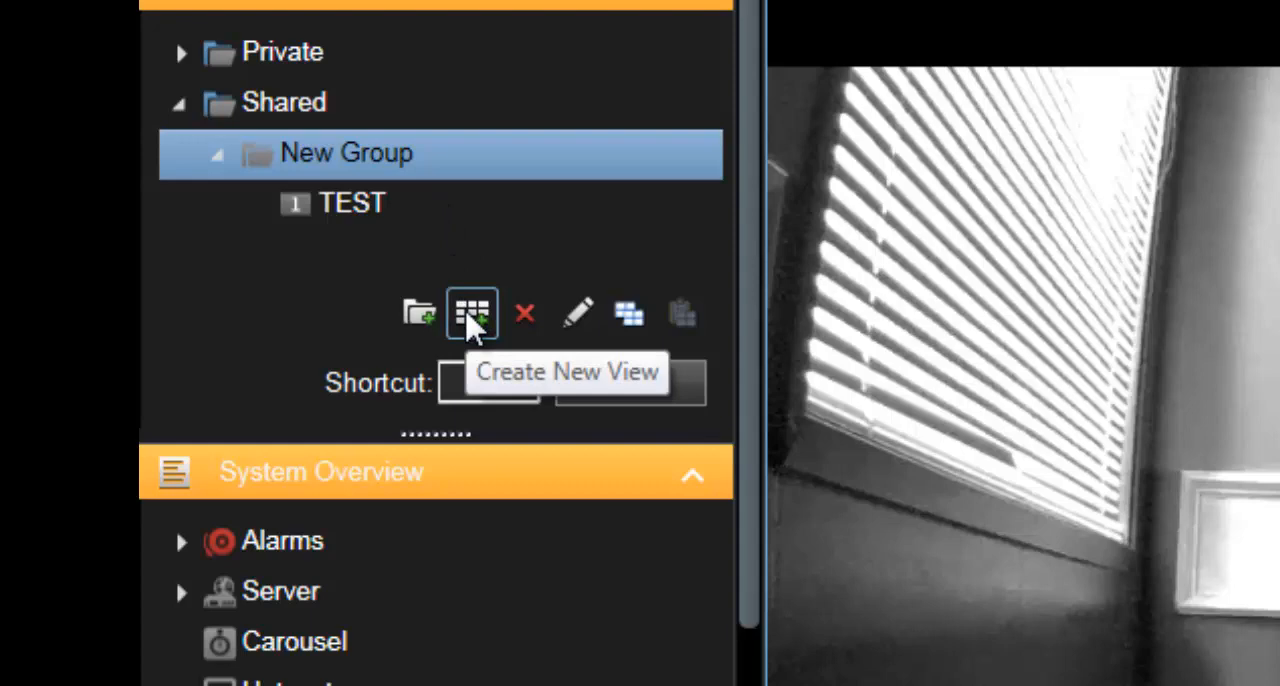
# Create a new 4:3 view with a 1 x 2 layout inside New Group.
pyautogui.click(472, 312)
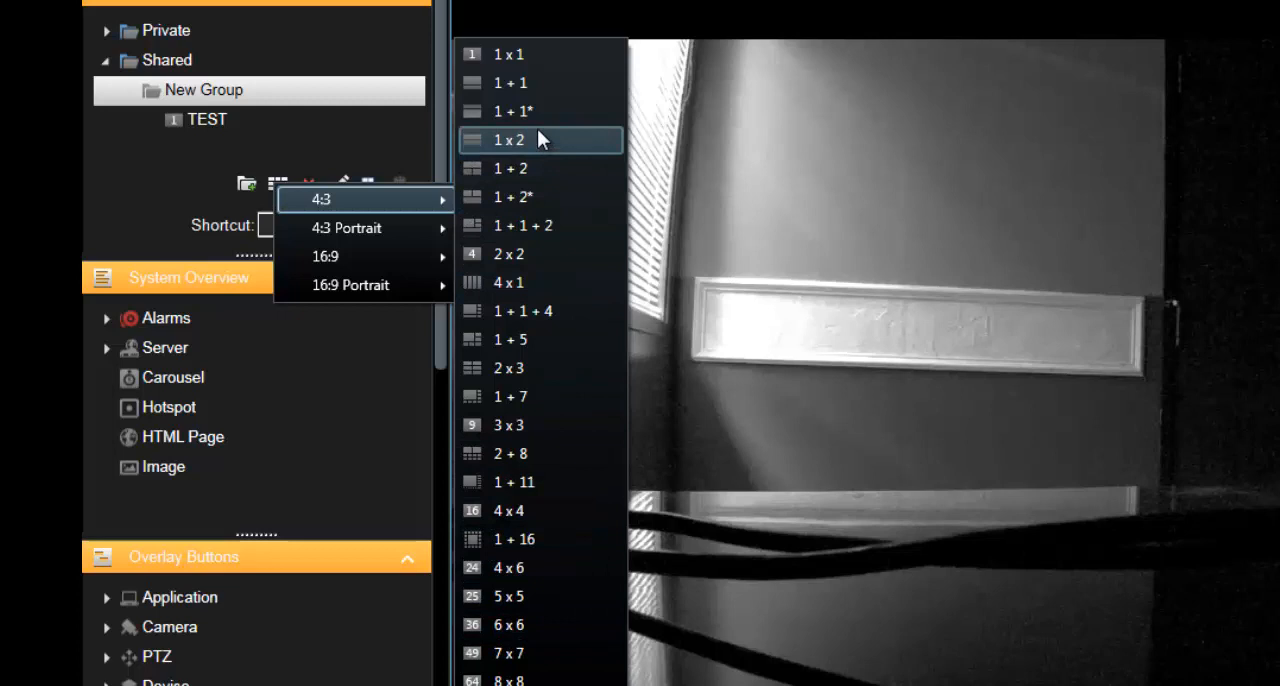
pyautogui.moveTo(520, 112)
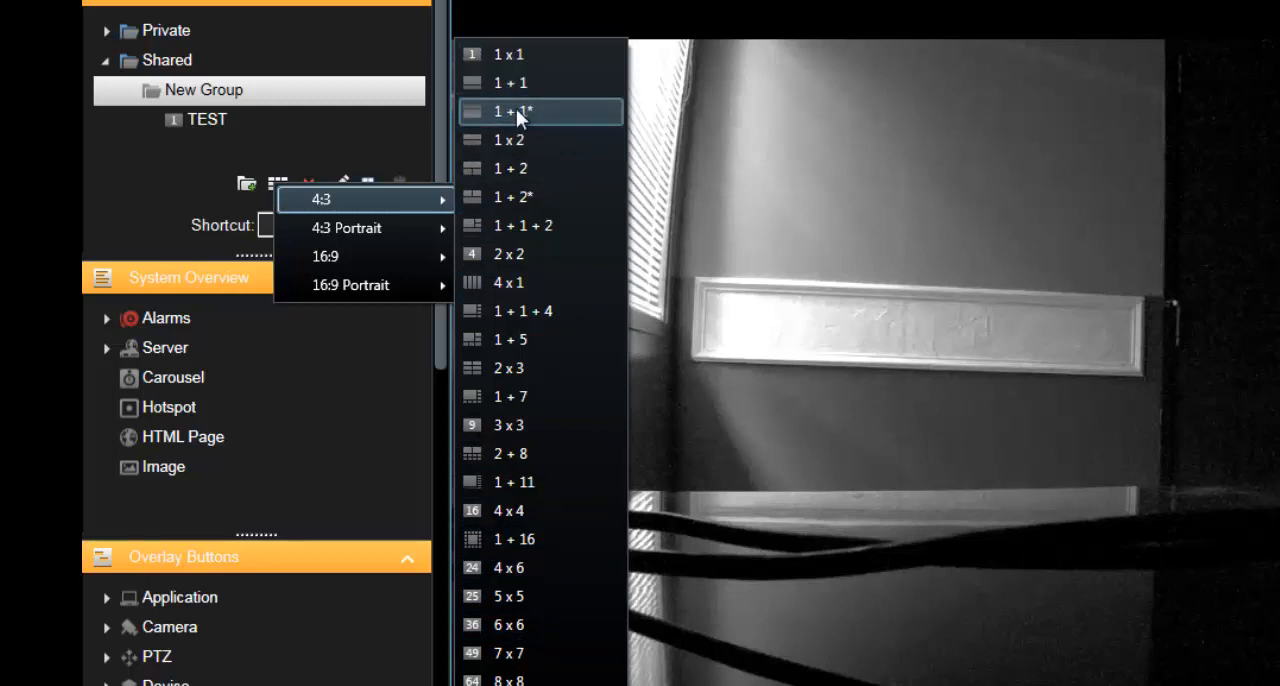
pyautogui.moveTo(512, 196)
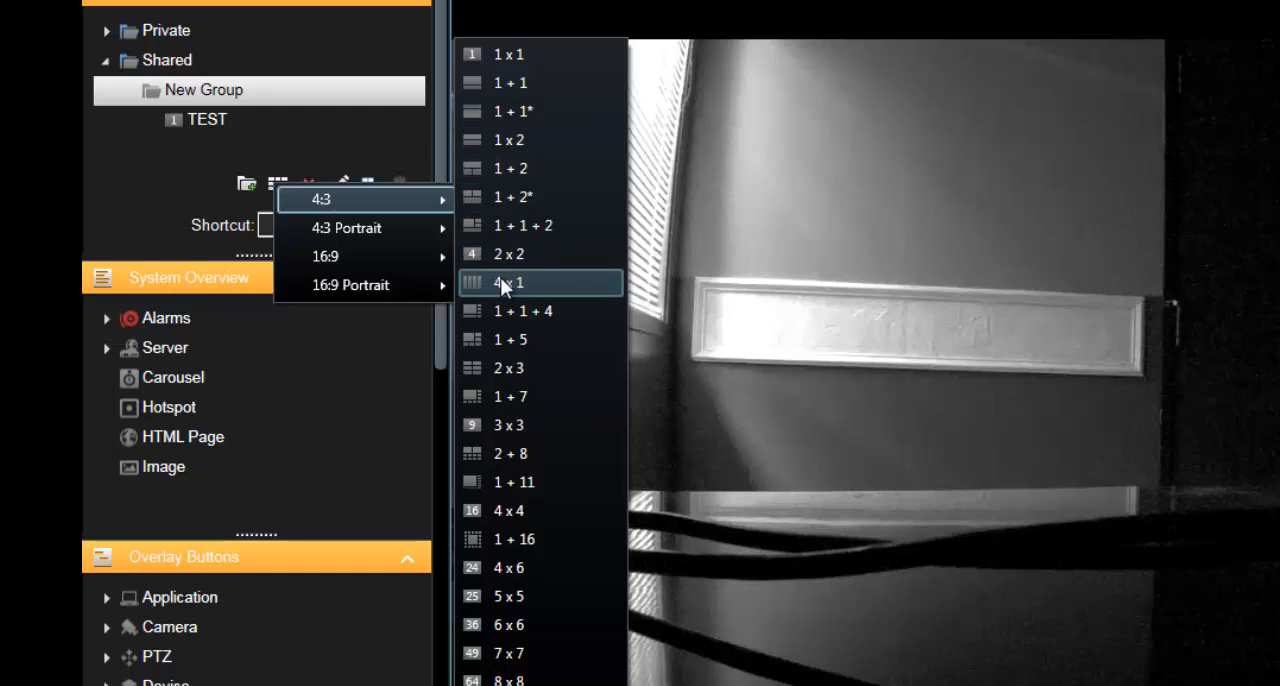
pyautogui.moveTo(504, 312)
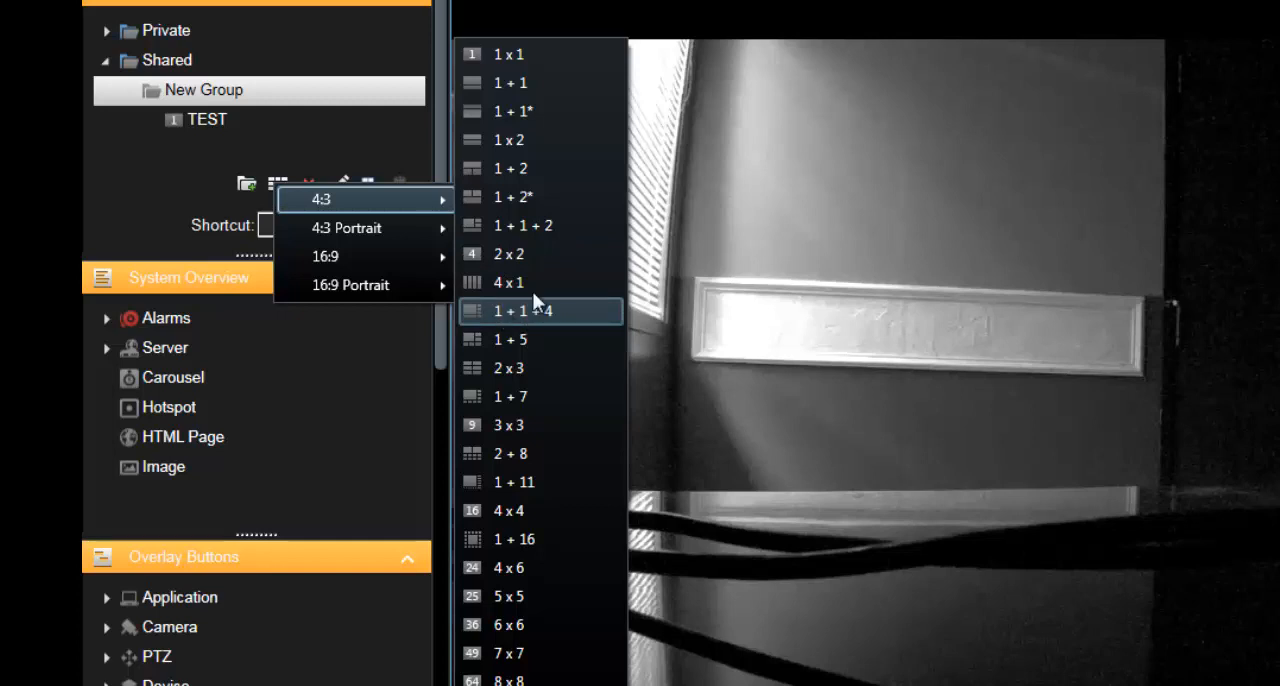
pyautogui.moveTo(510, 140)
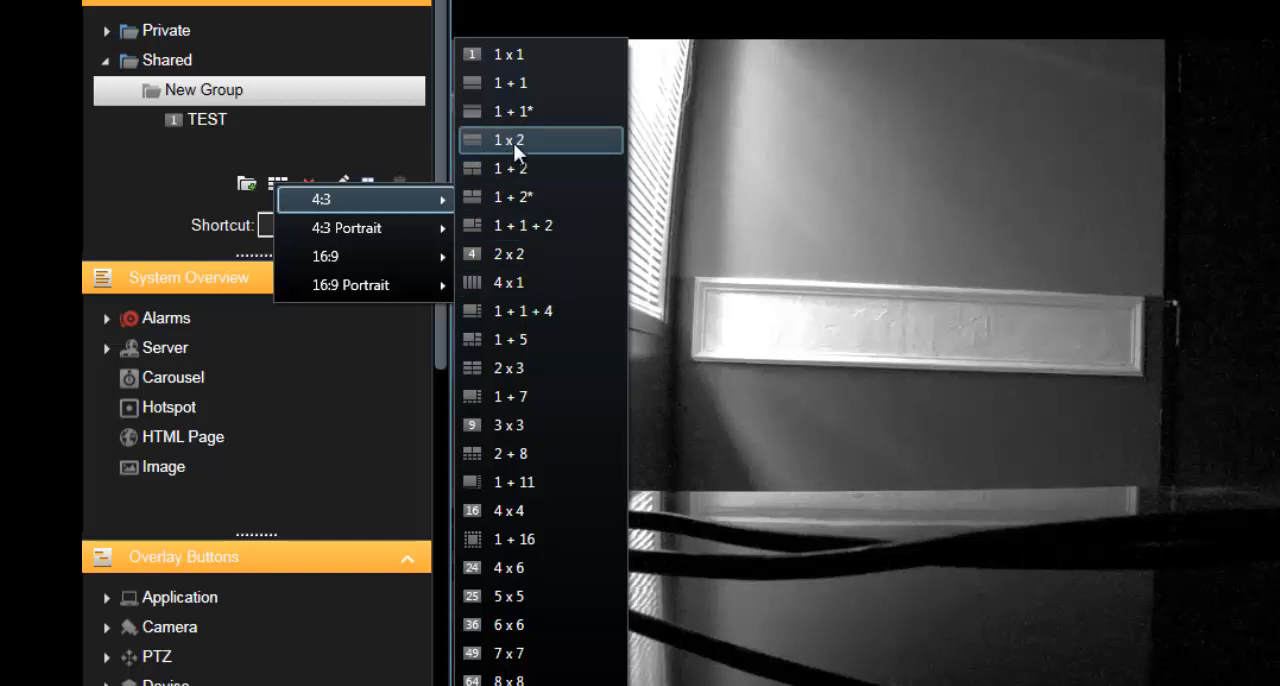
pyautogui.click(508, 140)
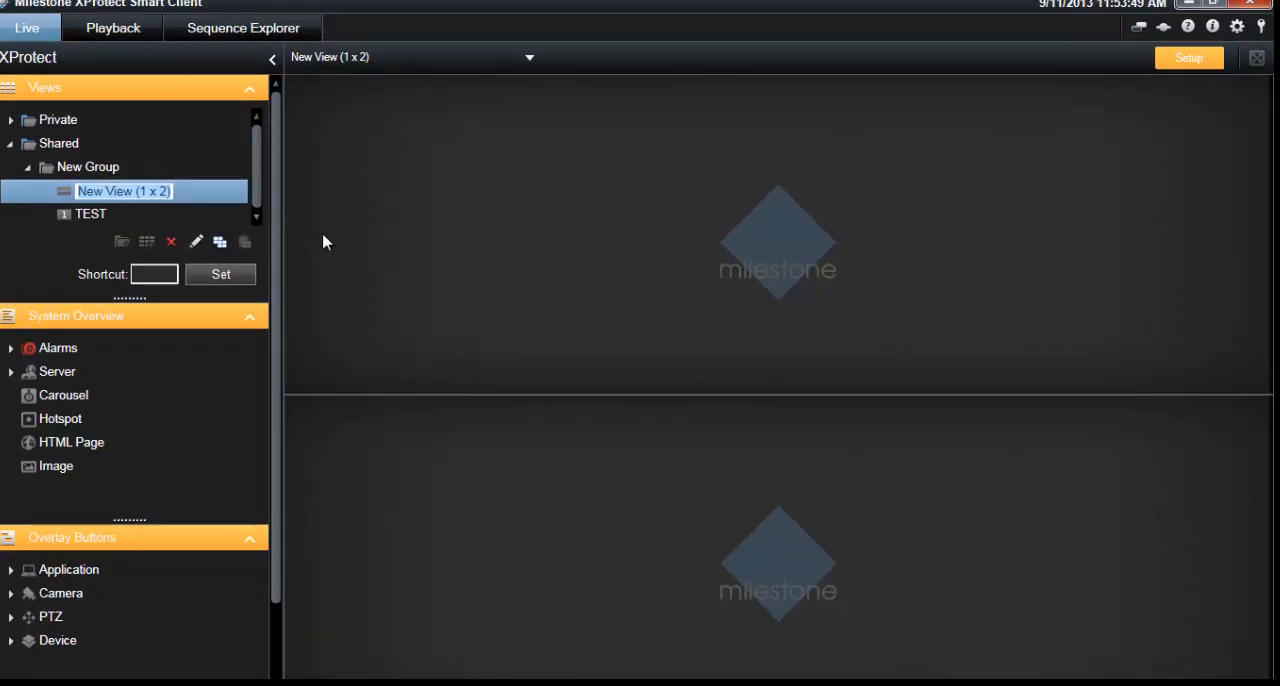
# Name the new 1 x 2 view 'test 2'.
pyautogui.write('test 2')
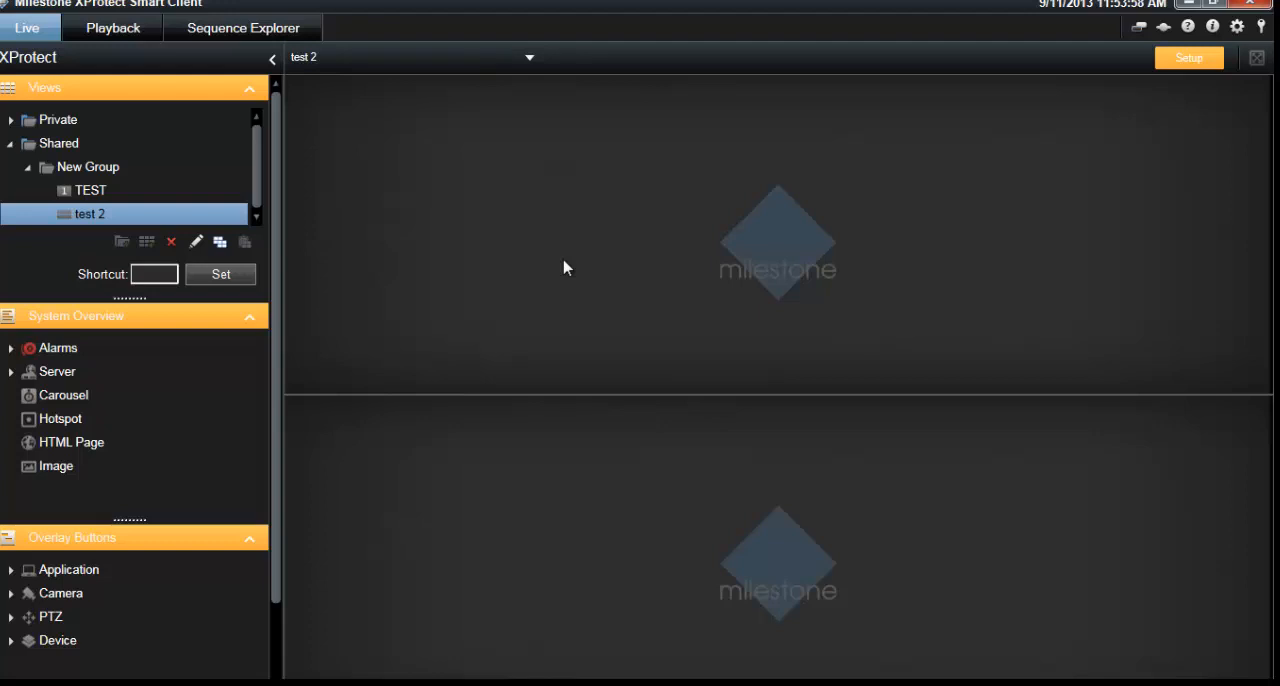
pyautogui.moveTo(108, 352)
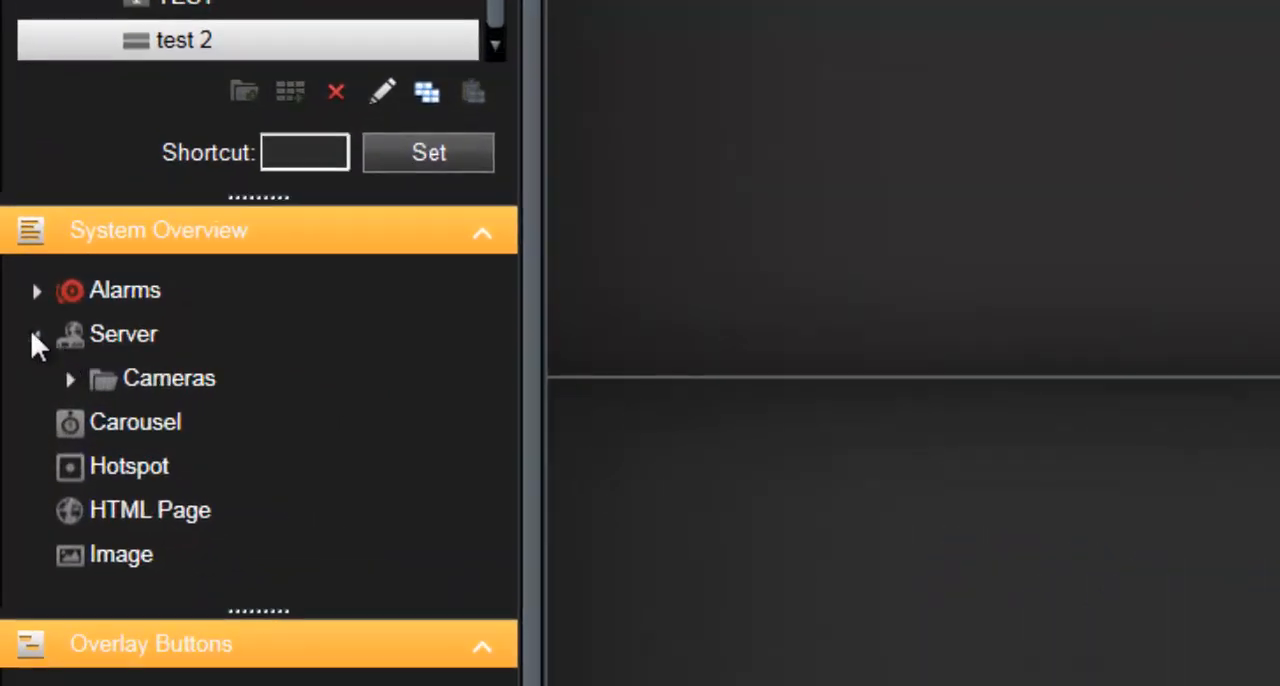
# Expand Server > Cameras and drag Camera 1 into both panes of test 2.
pyautogui.click(124, 332)
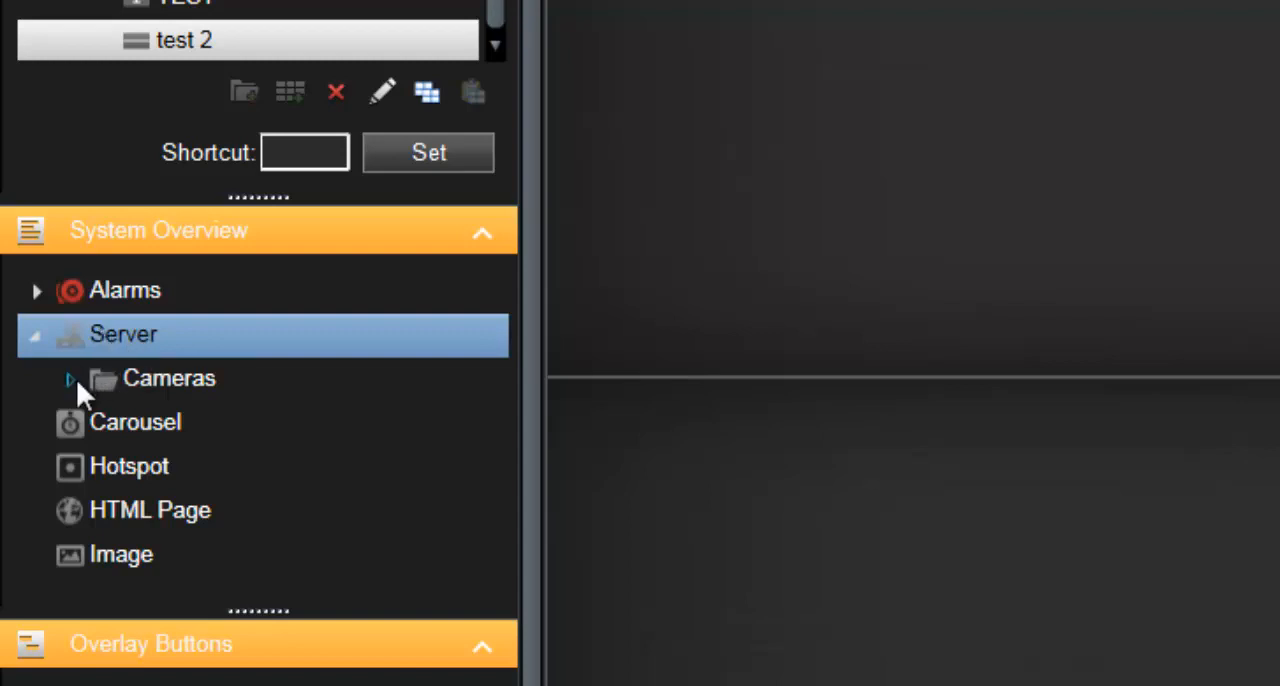
pyautogui.click(68, 378)
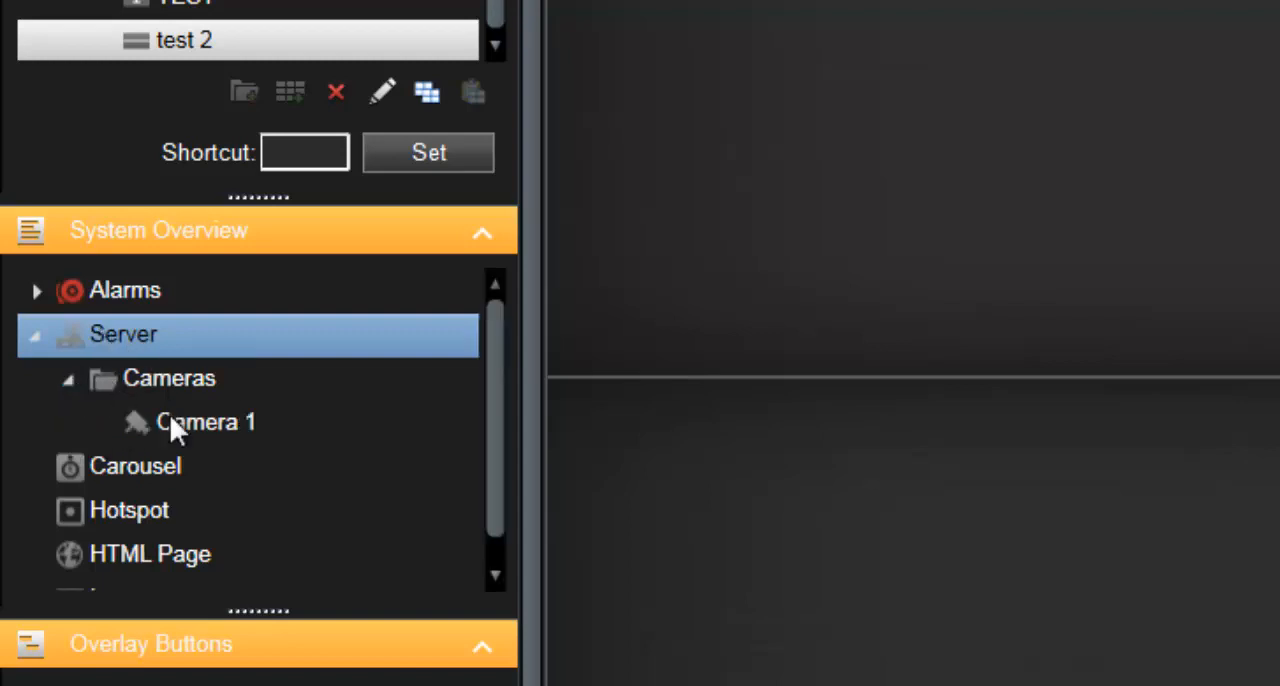
pyautogui.click(206, 420)
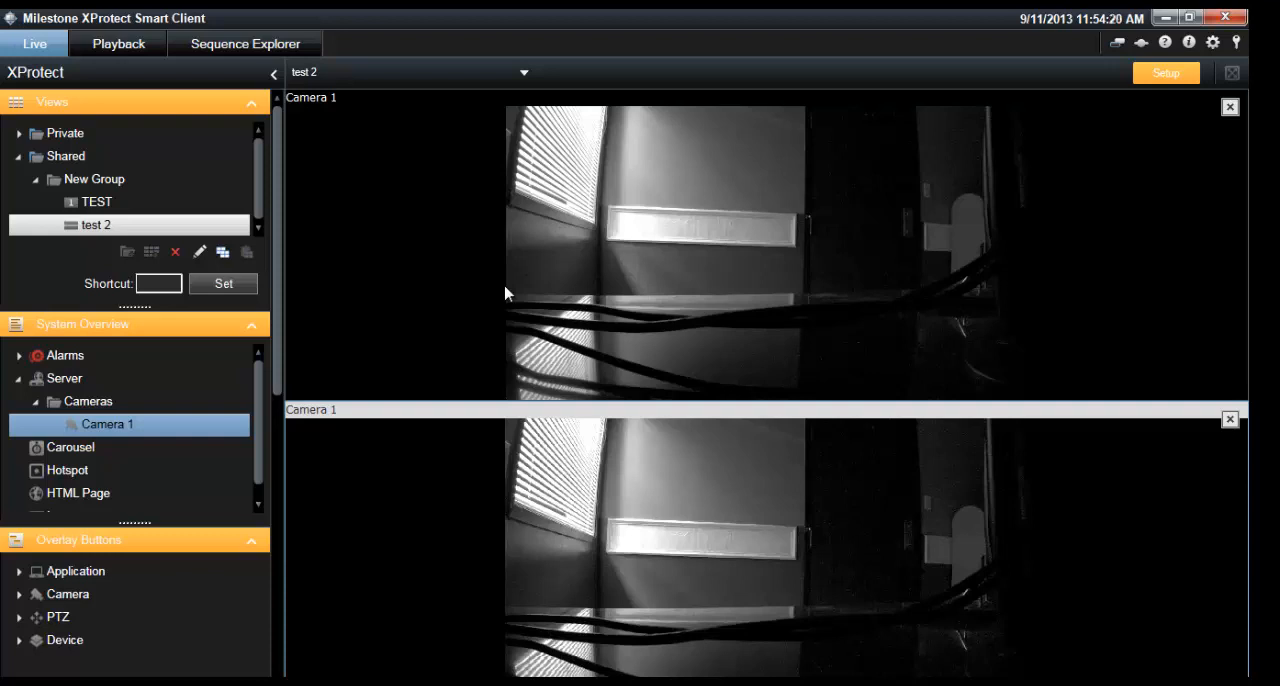
pyautogui.moveTo(476, 224)
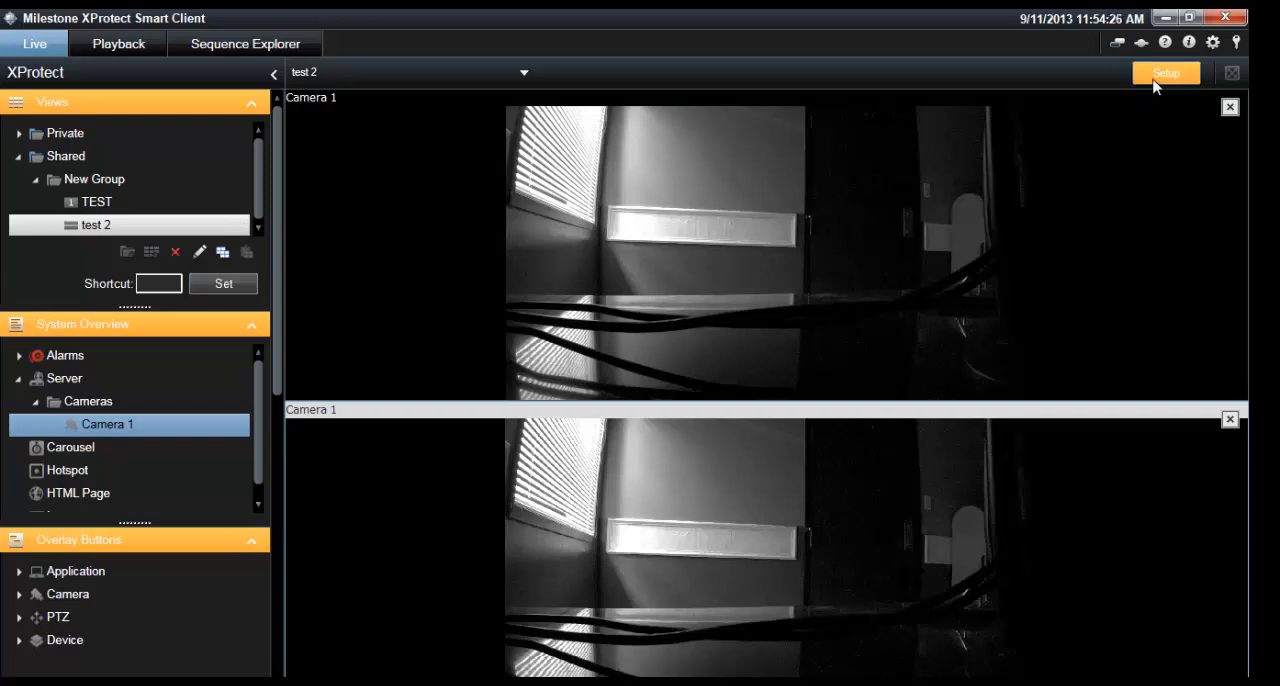
# Exit Setup mode and select test 2 to watch Camera 1 live in both panes.
pyautogui.click(1164, 72)
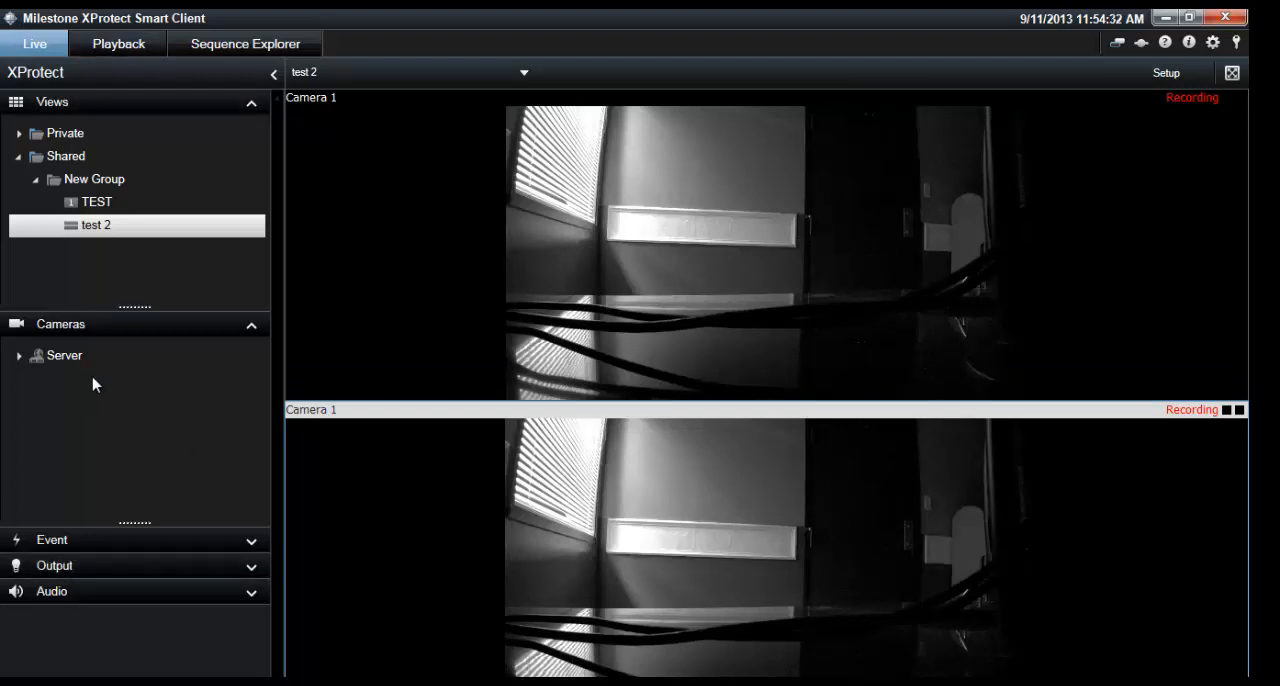
pyautogui.moveTo(100, 304)
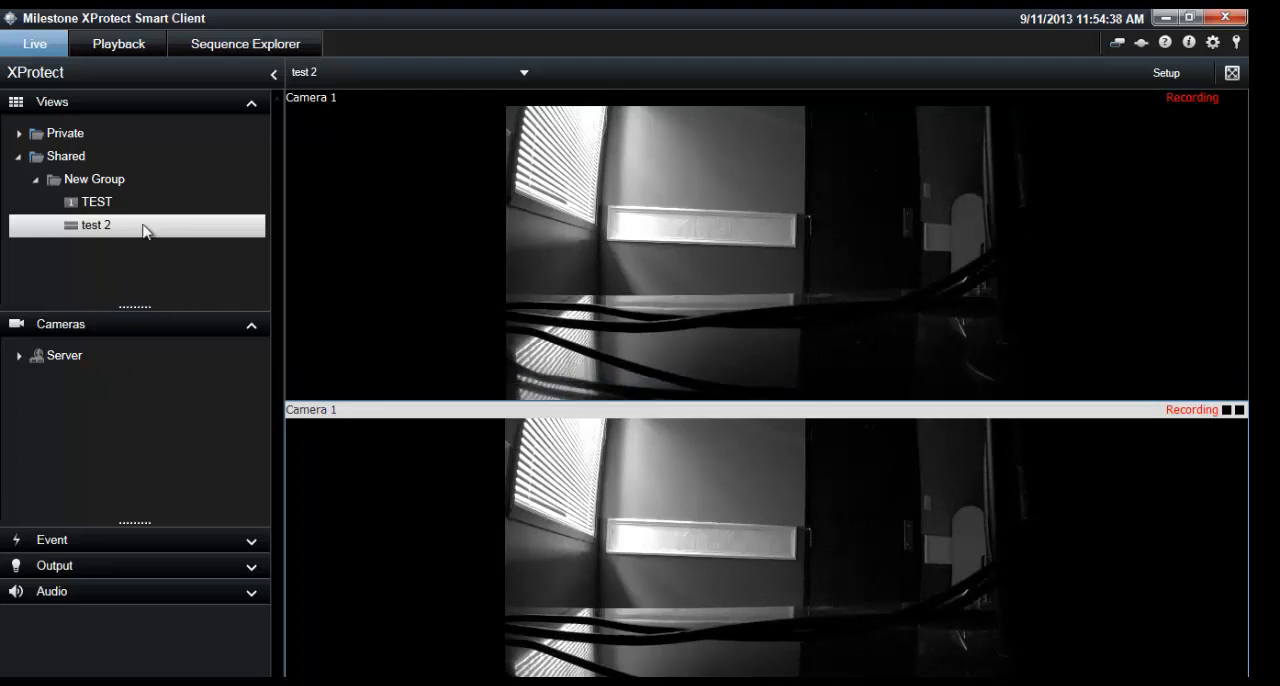
pyautogui.click(96, 226)
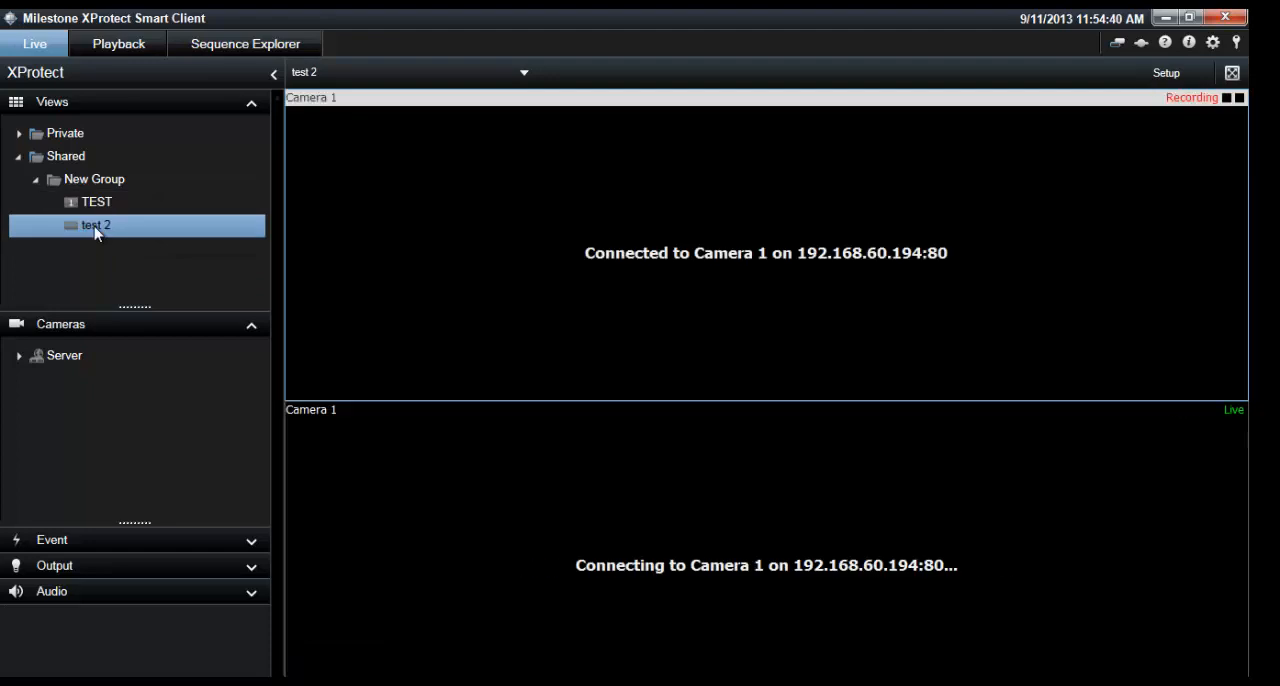